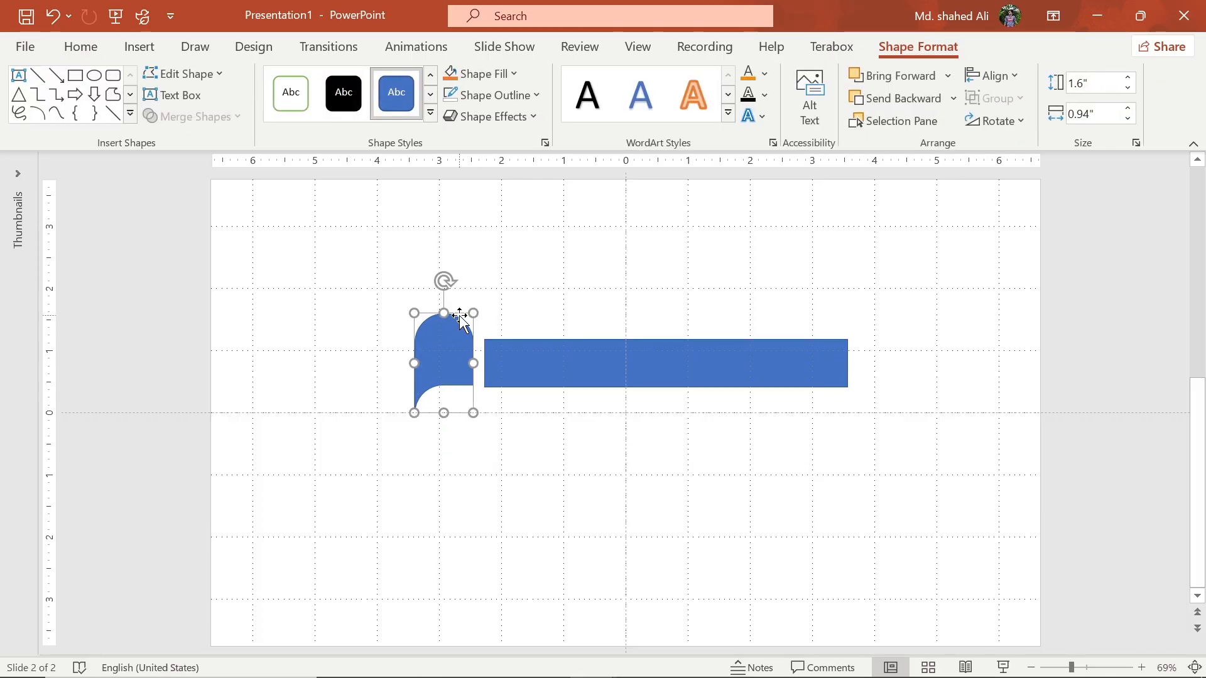
Union the curl end pieces with the blue bar into one ribbon shape
{"action": "left_click", "coordinate": [996, 121]}
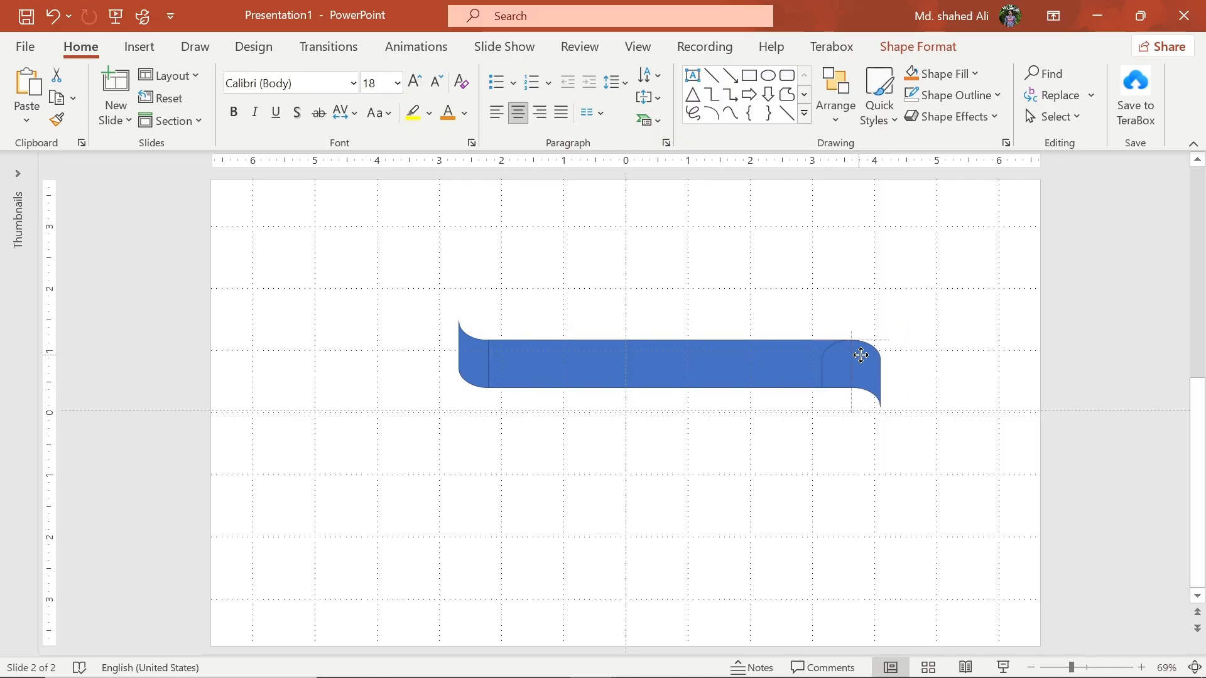
{"action": "left_click", "coordinate": [670, 369]}
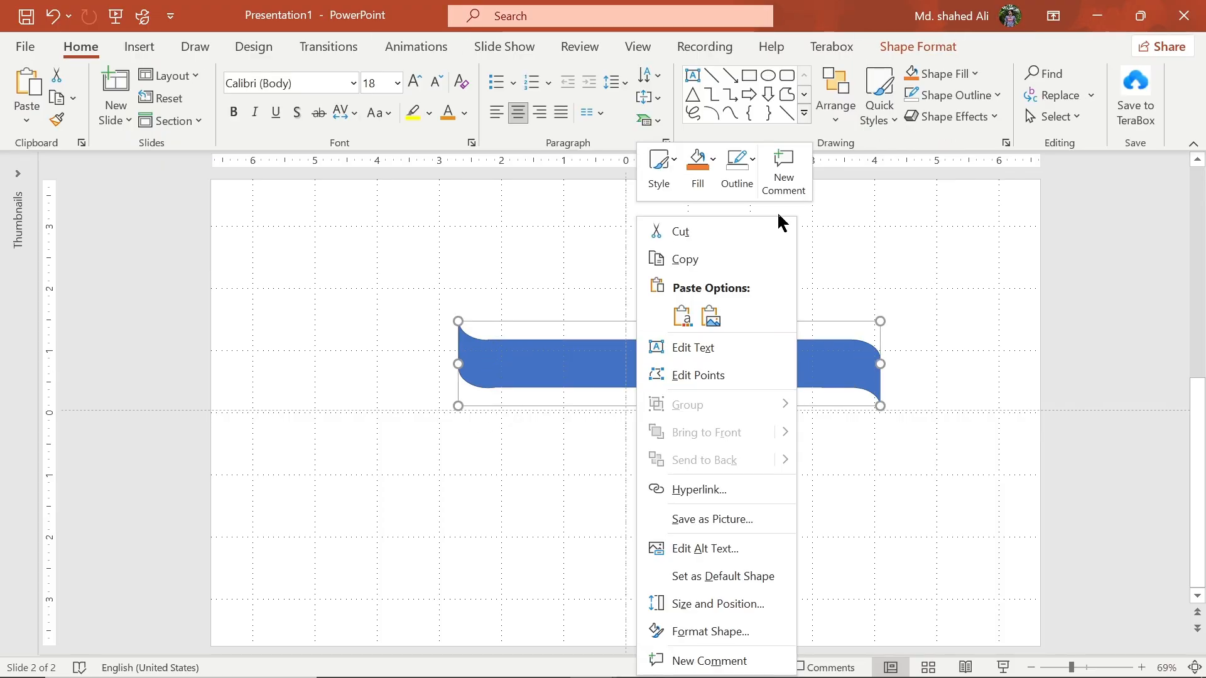
Remove the outline from the ribbon
{"action": "left_click", "coordinate": [736, 164]}
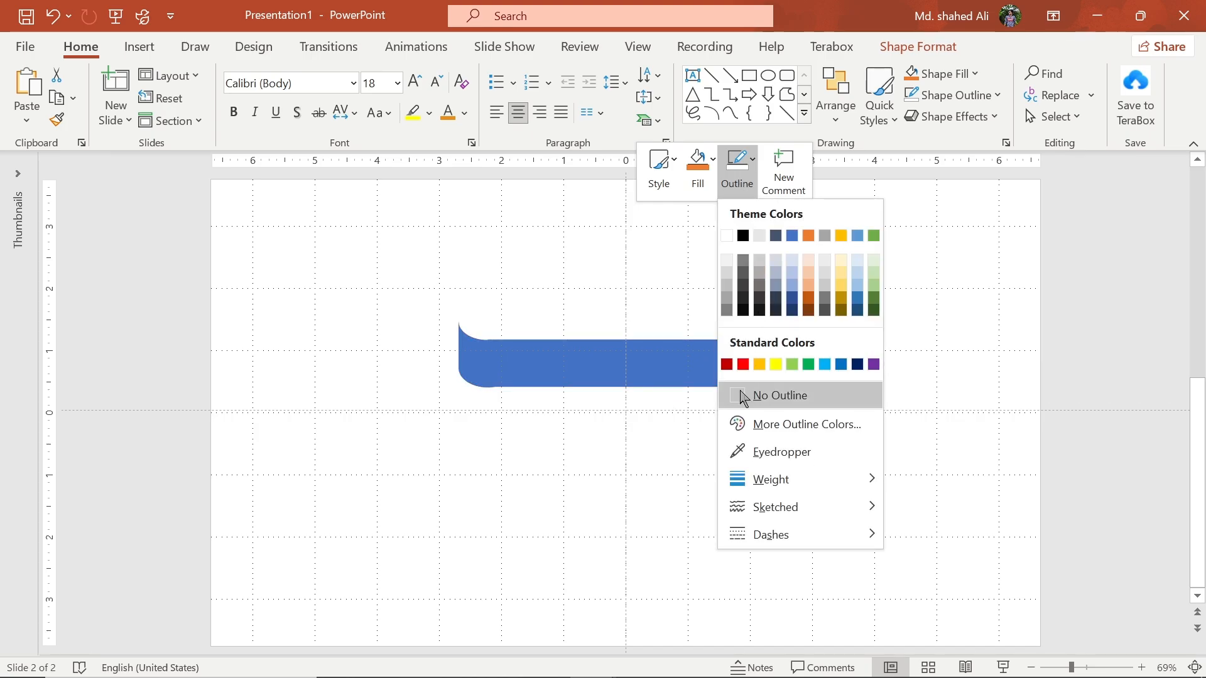
{"action": "left_click", "coordinate": [779, 394]}
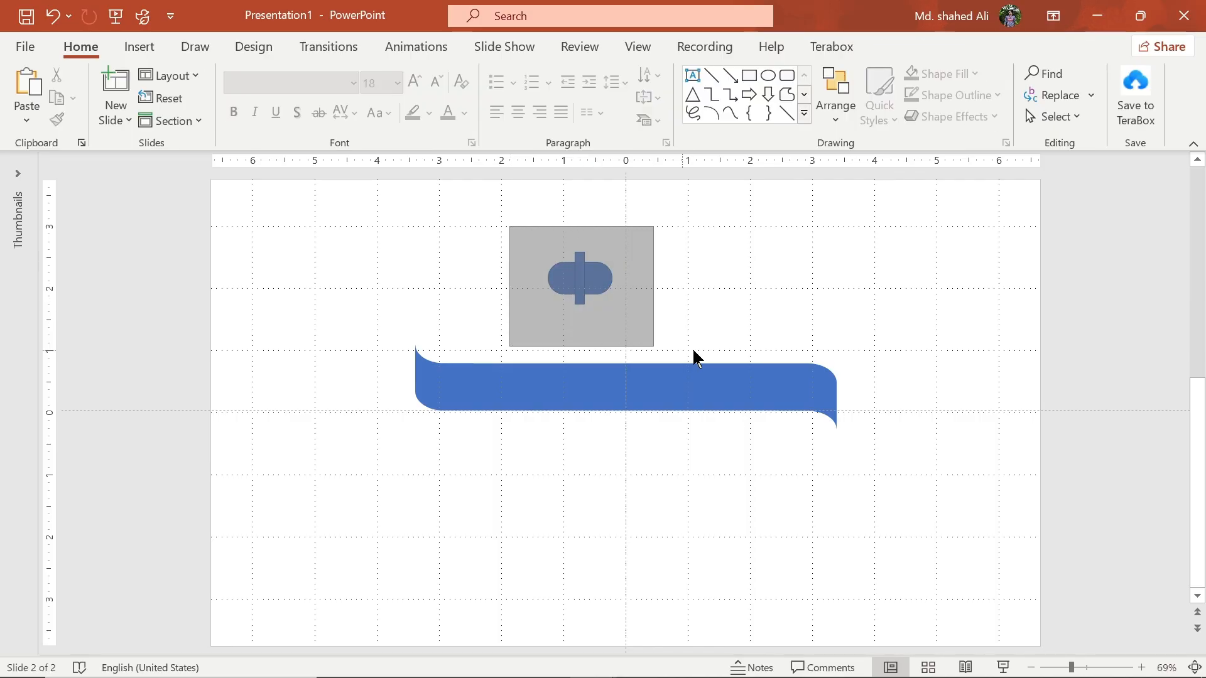
Draw and merge the small folded tab pieces with no outline at the ribbon ends
{"action": "left_click", "coordinate": [192, 115]}
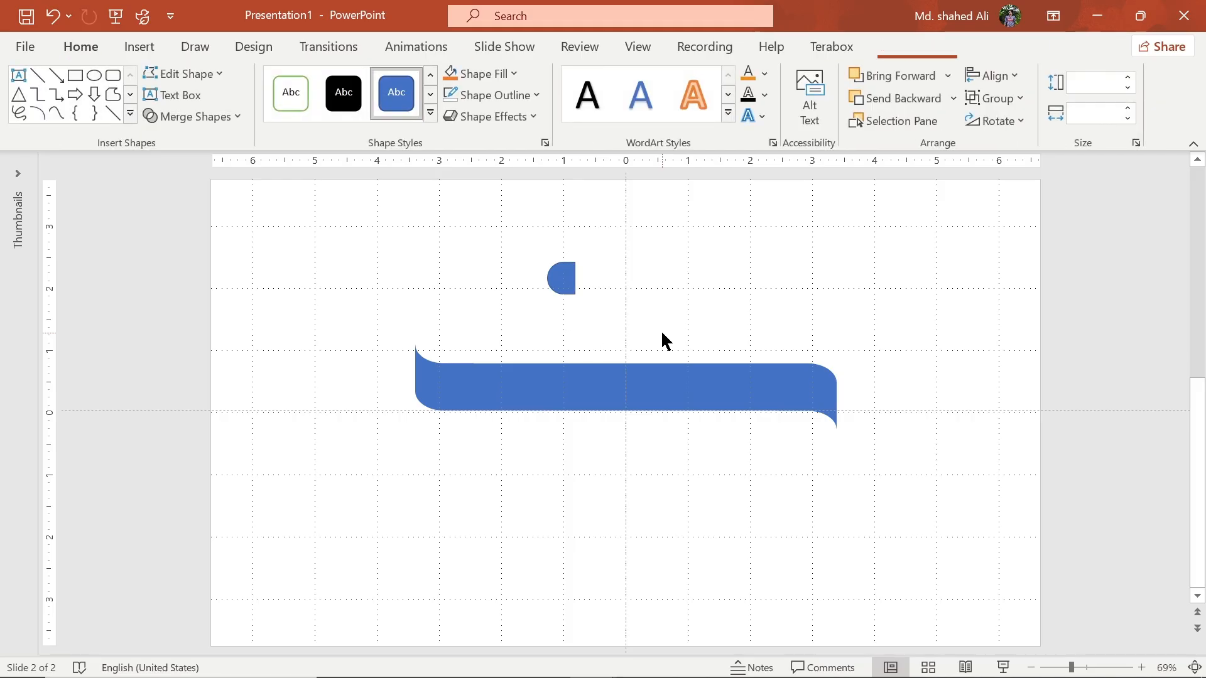
{"action": "left_click", "coordinate": [560, 276]}
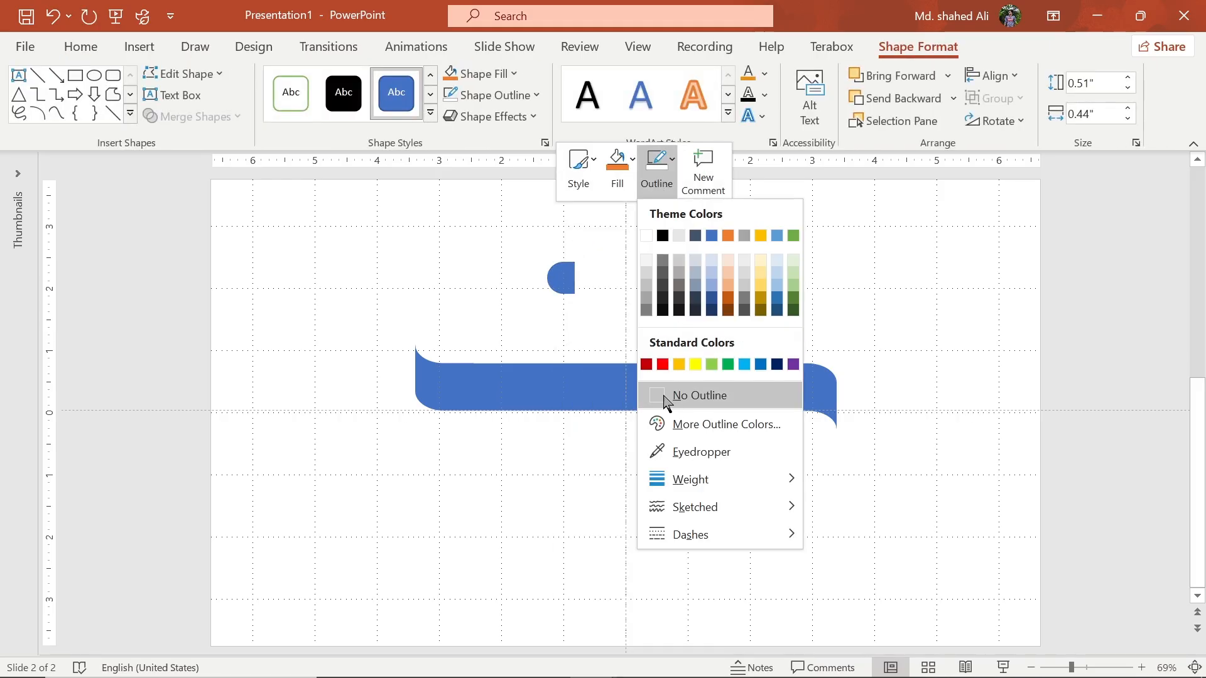
{"action": "left_click", "coordinate": [698, 396]}
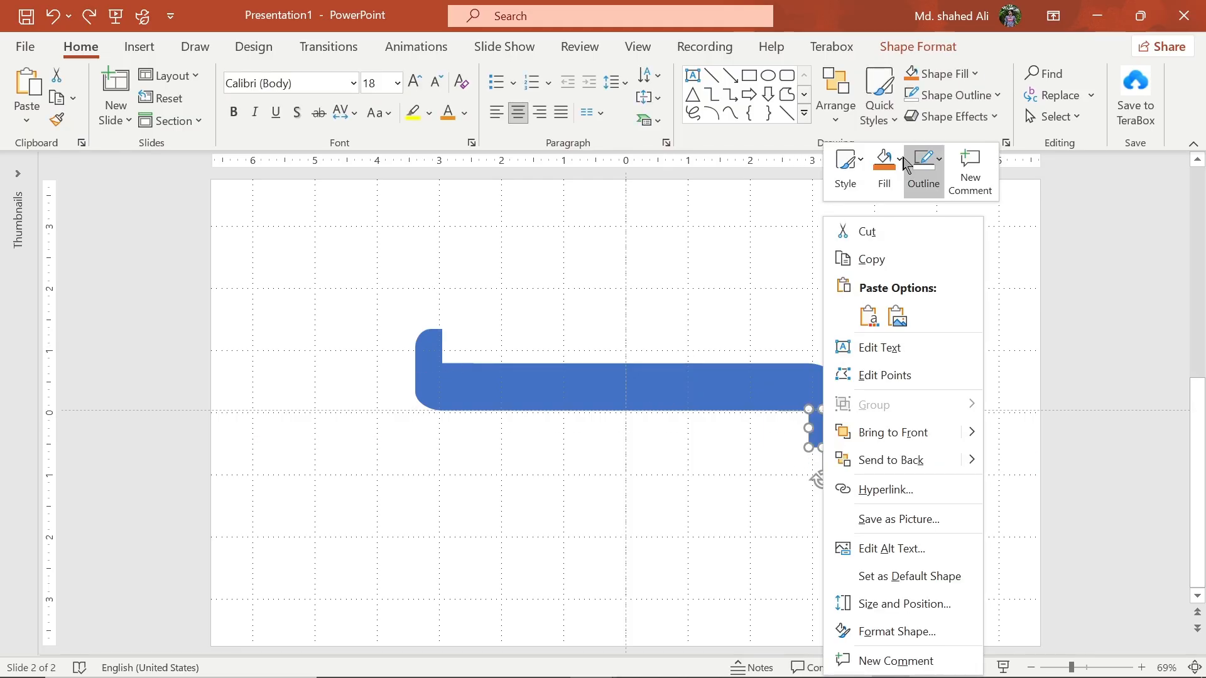
Fill the ribbon with a shiny dark-blue gradient via Format Shape
{"action": "left_click", "coordinate": [895, 630]}
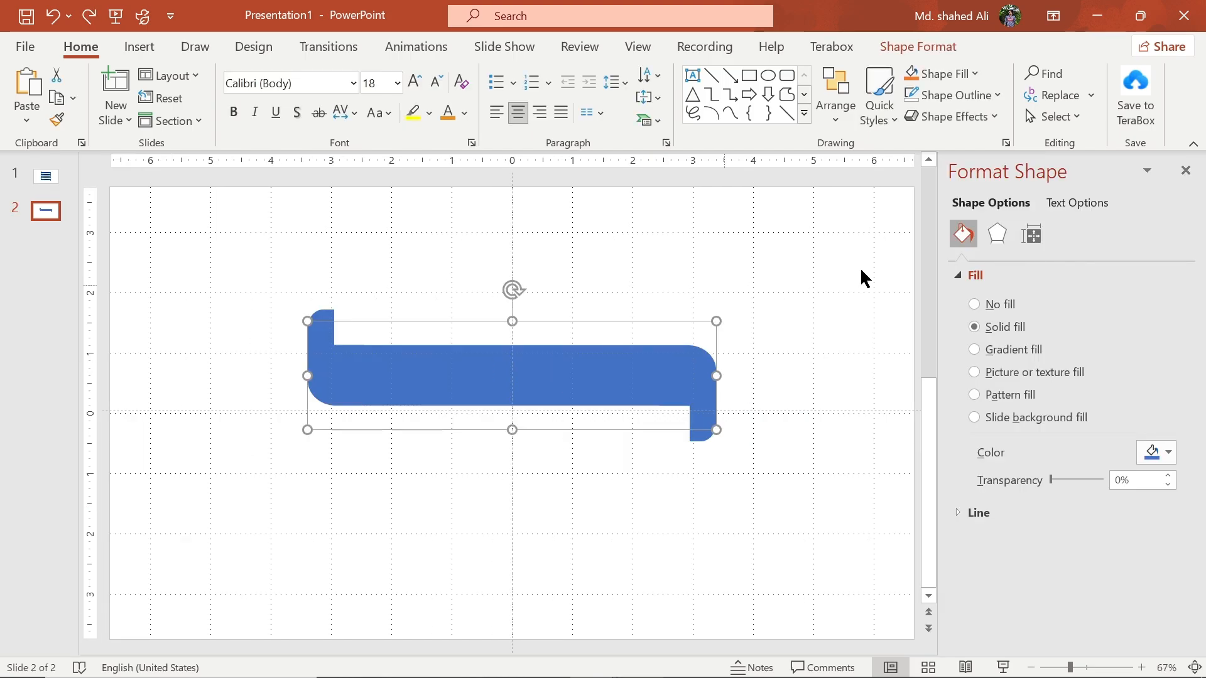
{"action": "left_click", "coordinate": [974, 349]}
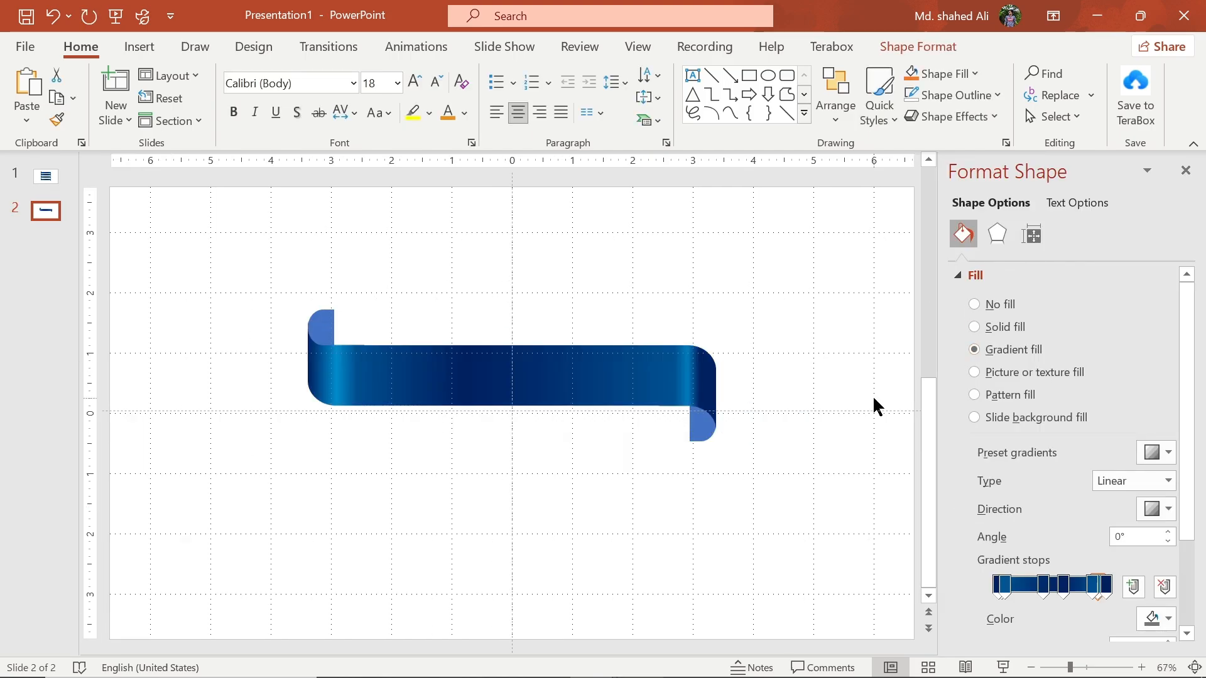
{"action": "left_click", "coordinate": [974, 326]}
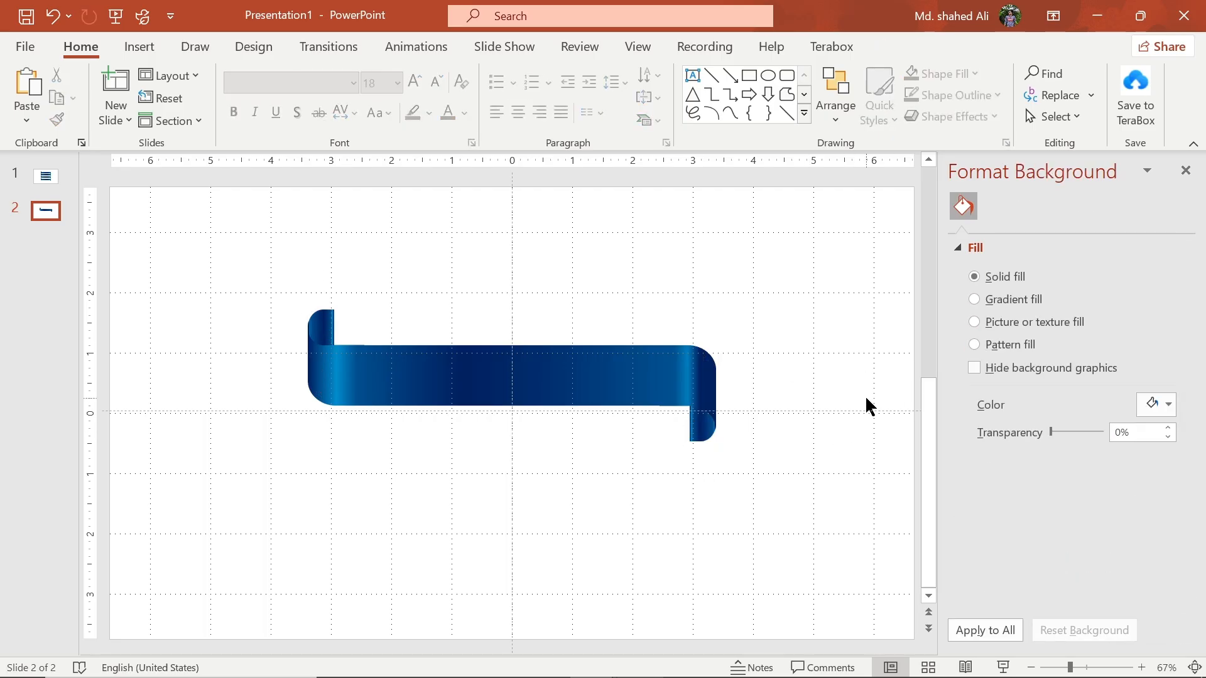
{"action": "left_click", "coordinate": [512, 377]}
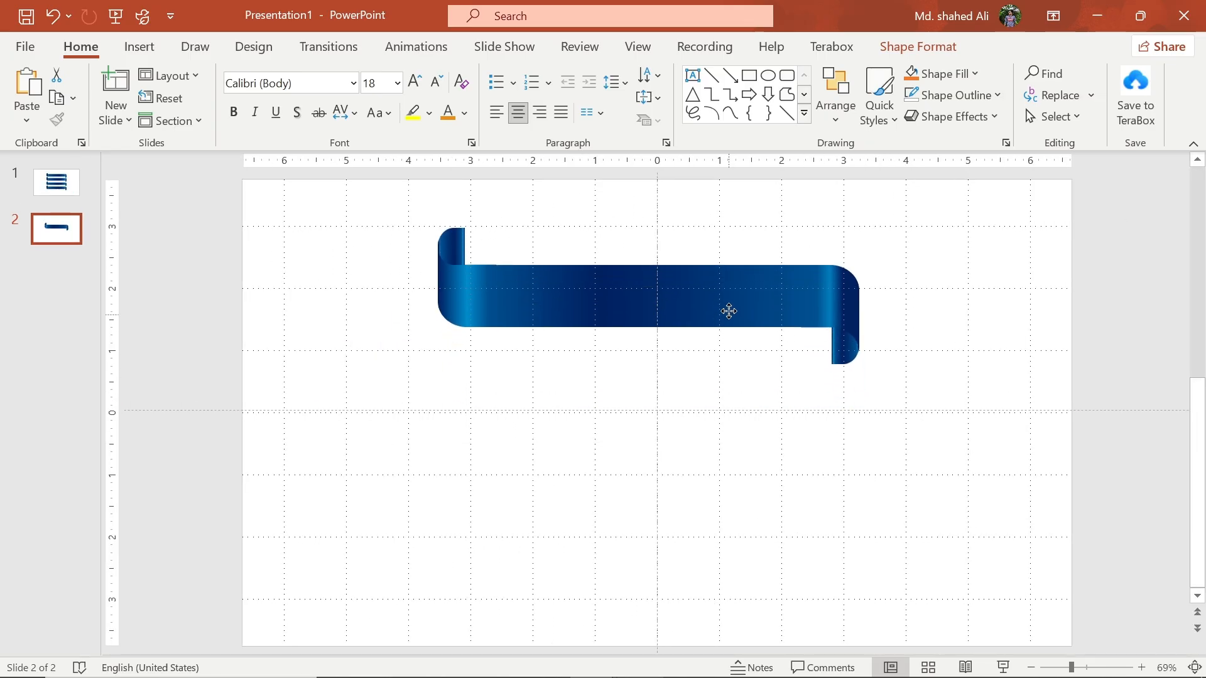
Duplicate the ribbon into four stacked copies and start a rounded rectangle over them
{"action": "left_click", "coordinate": [727, 311]}
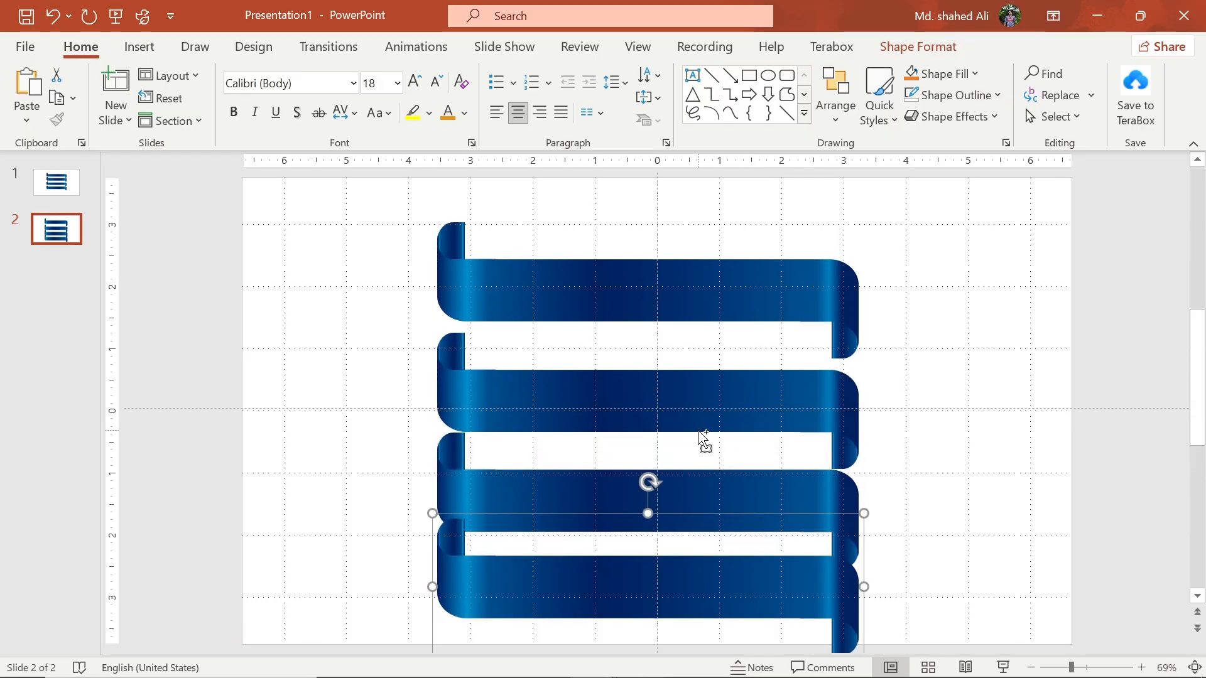
{"action": "left_click", "coordinate": [916, 403]}
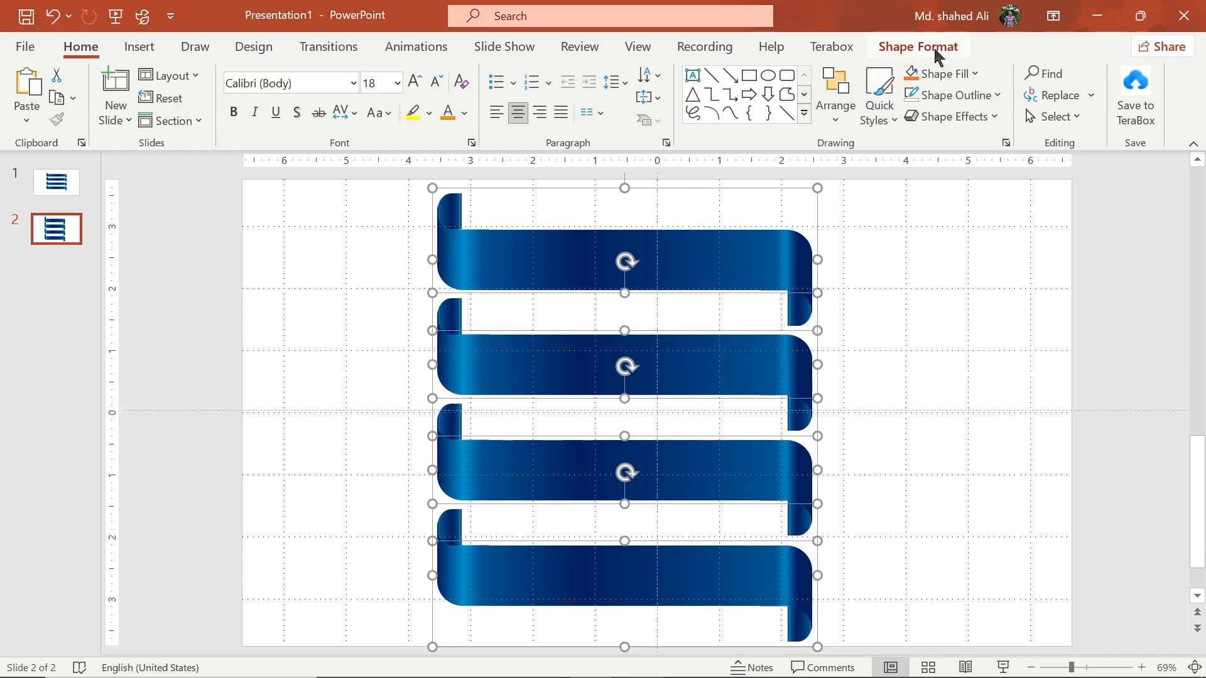
{"action": "left_click", "coordinate": [992, 76]}
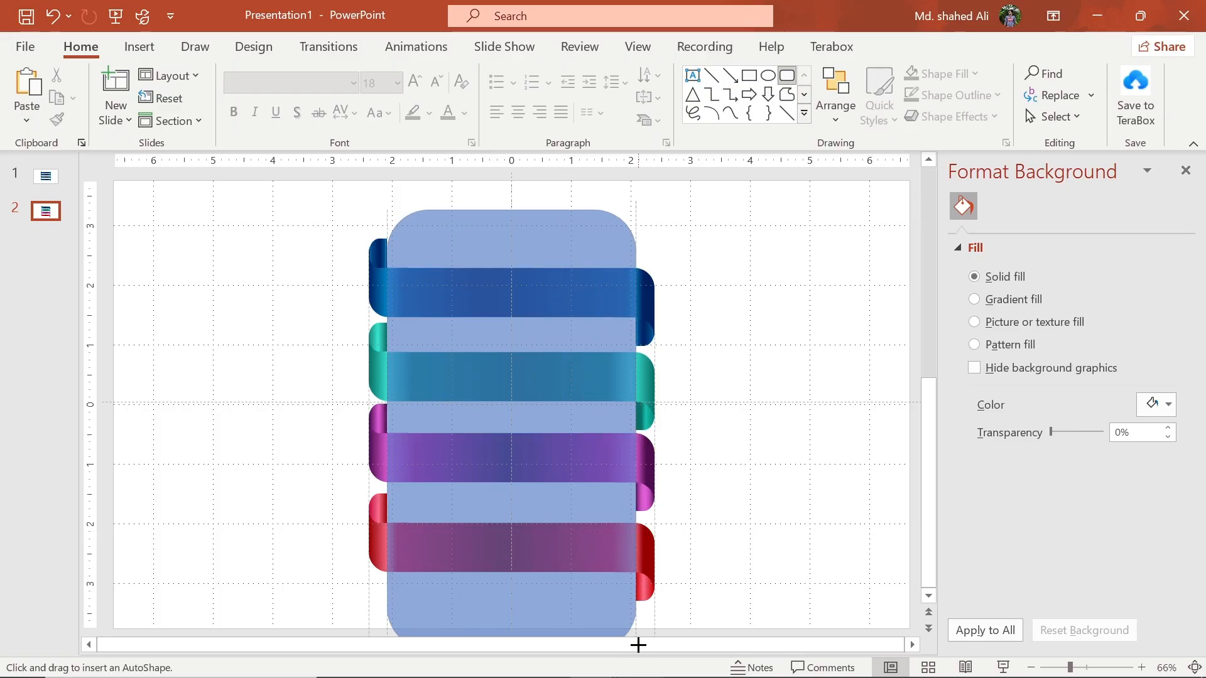
Fill the tall rounded rectangle with white
{"action": "left_click", "coordinate": [511, 231]}
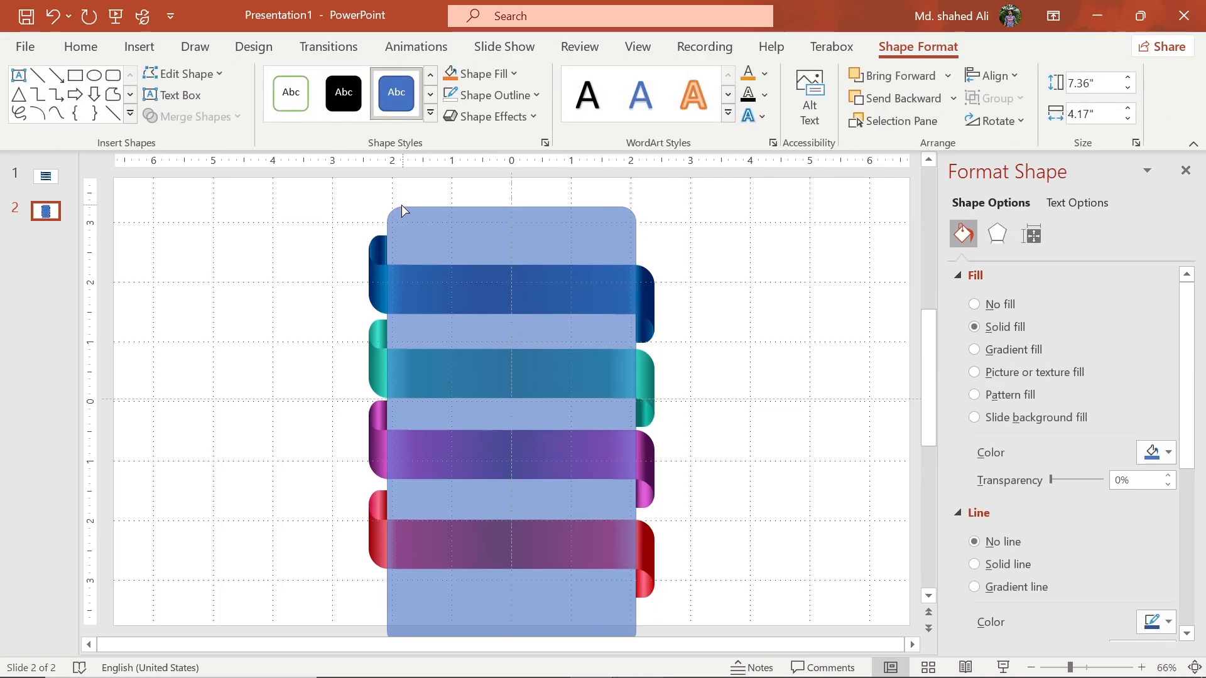
{"action": "left_click", "coordinate": [1163, 453]}
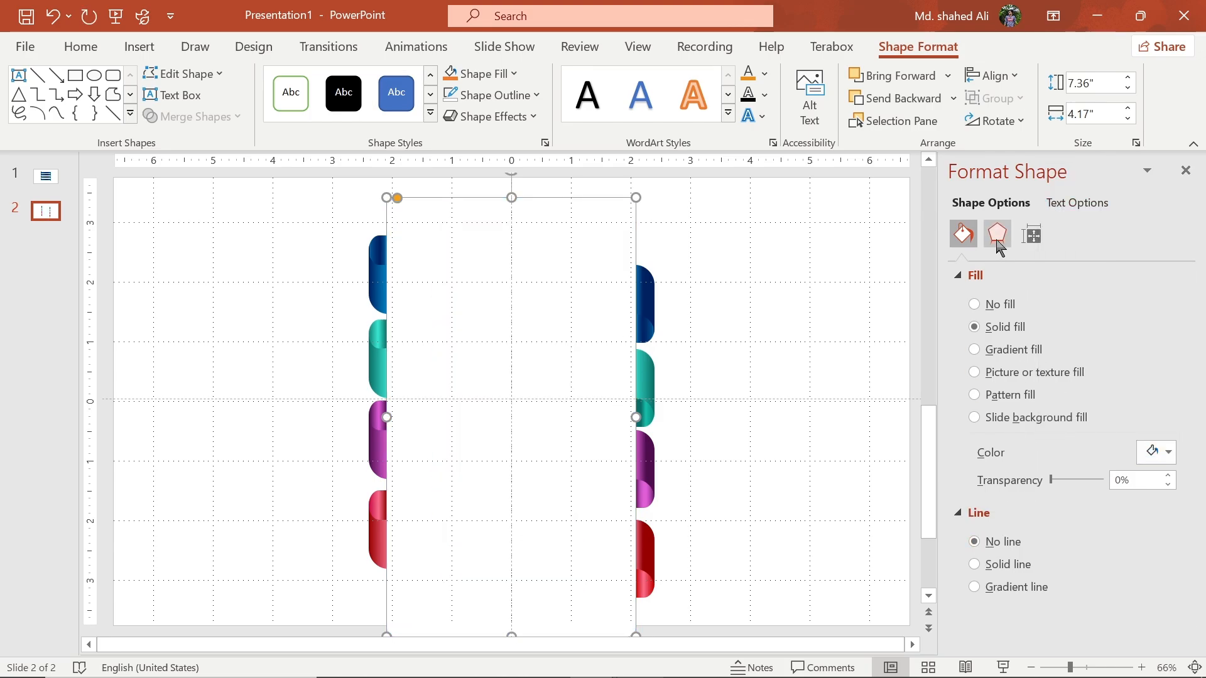
Add a soft outer shadow with reduced size, more blur and slightly longer distance
{"action": "left_click", "coordinate": [996, 235]}
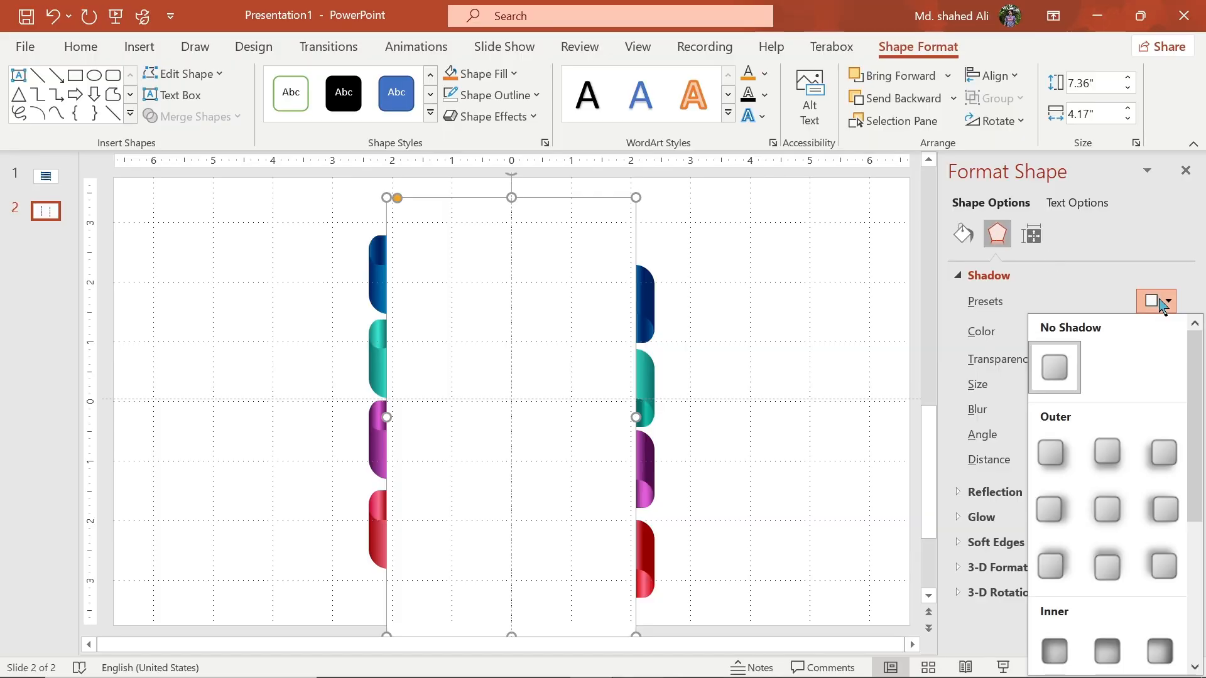
{"action": "left_click", "coordinate": [1054, 368]}
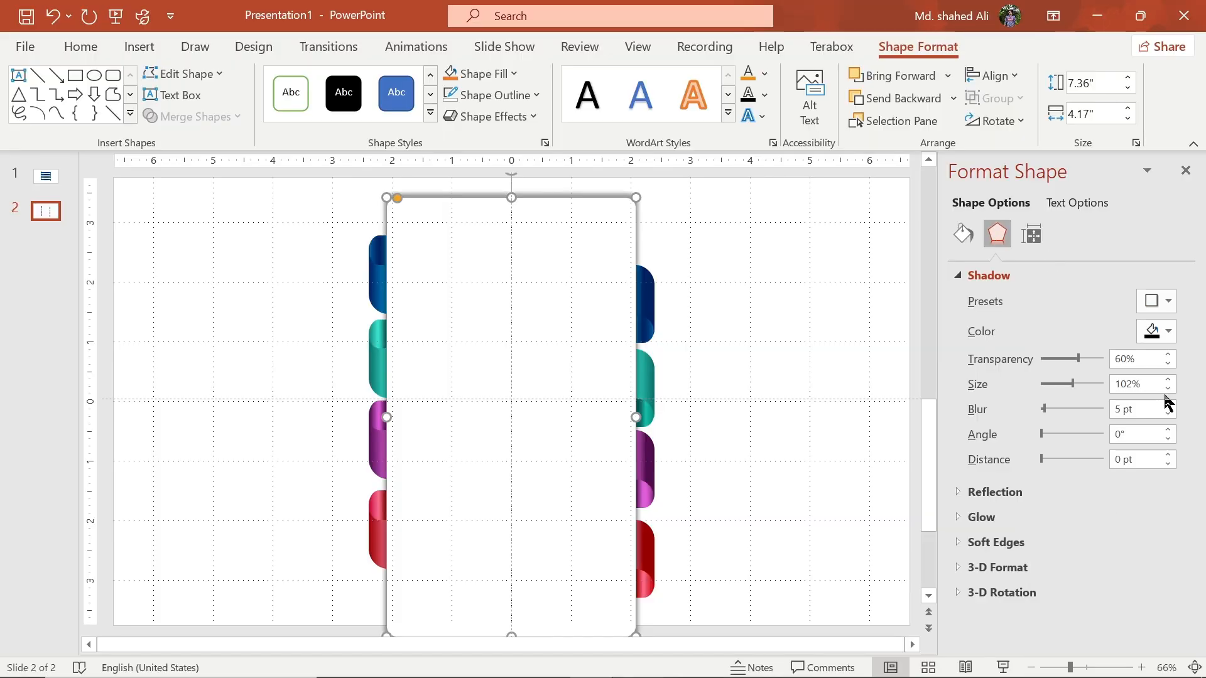
{"action": "left_click", "coordinate": [1165, 389]}
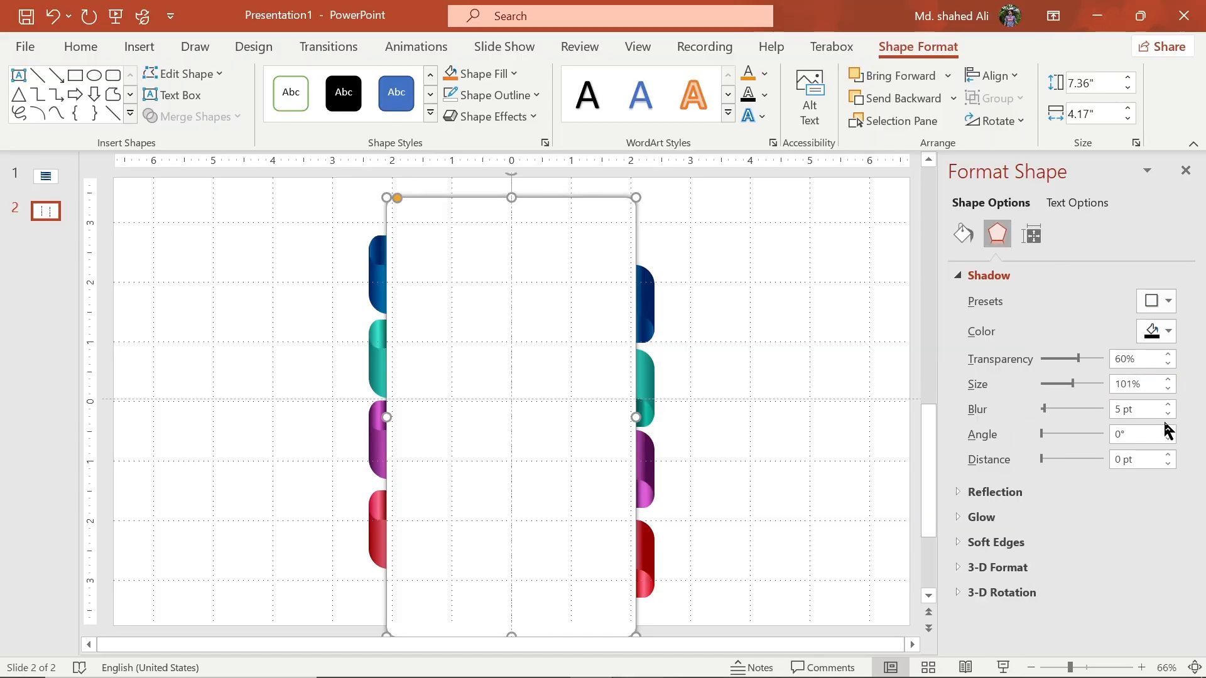
{"action": "left_click", "coordinate": [1166, 403]}
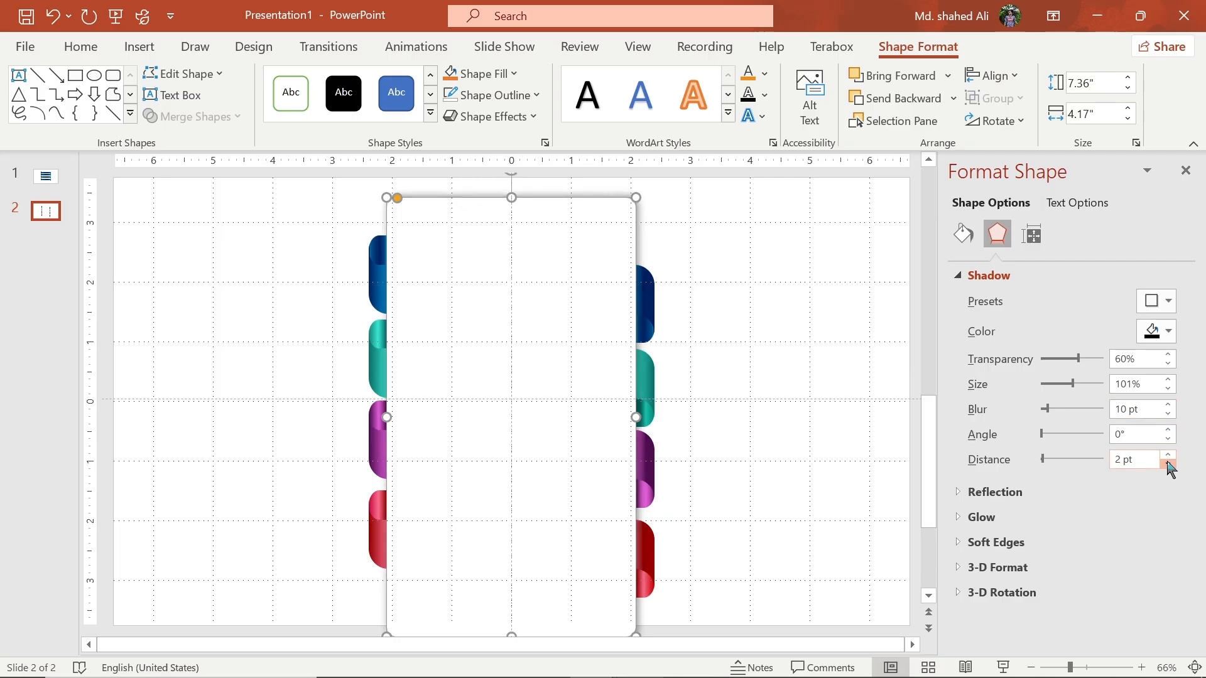
{"action": "left_click", "coordinate": [962, 234]}
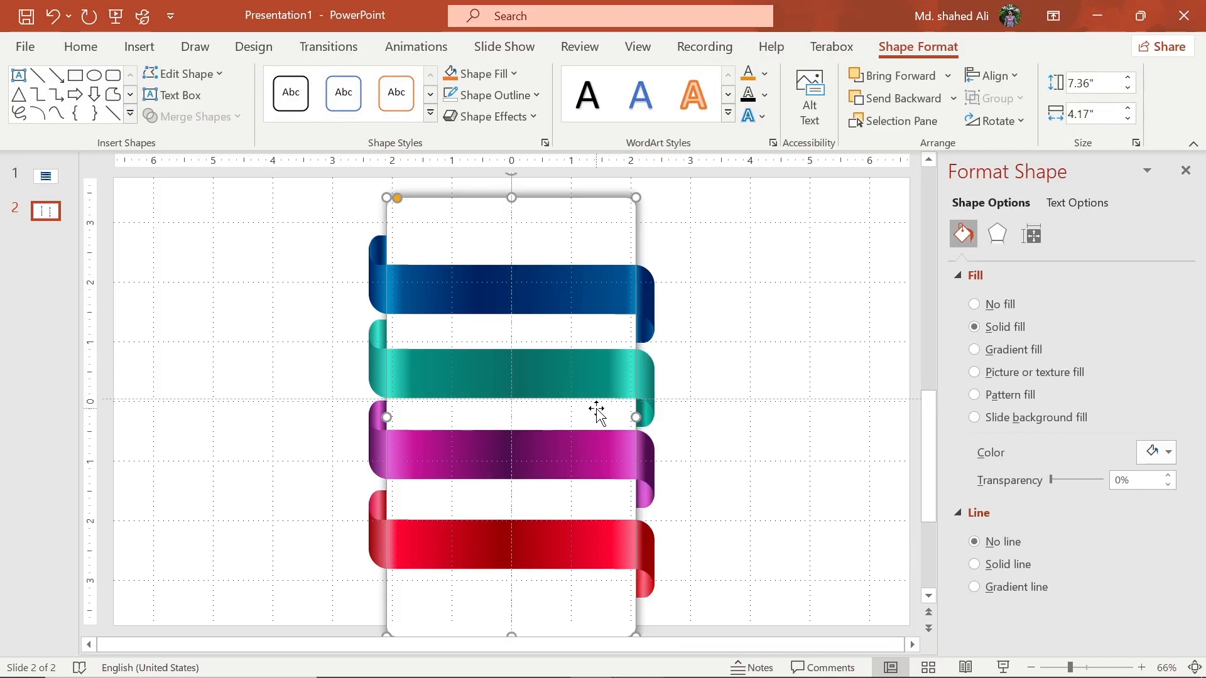
Edit the heading text on the IDEA ribbon
{"action": "left_click", "coordinate": [509, 289]}
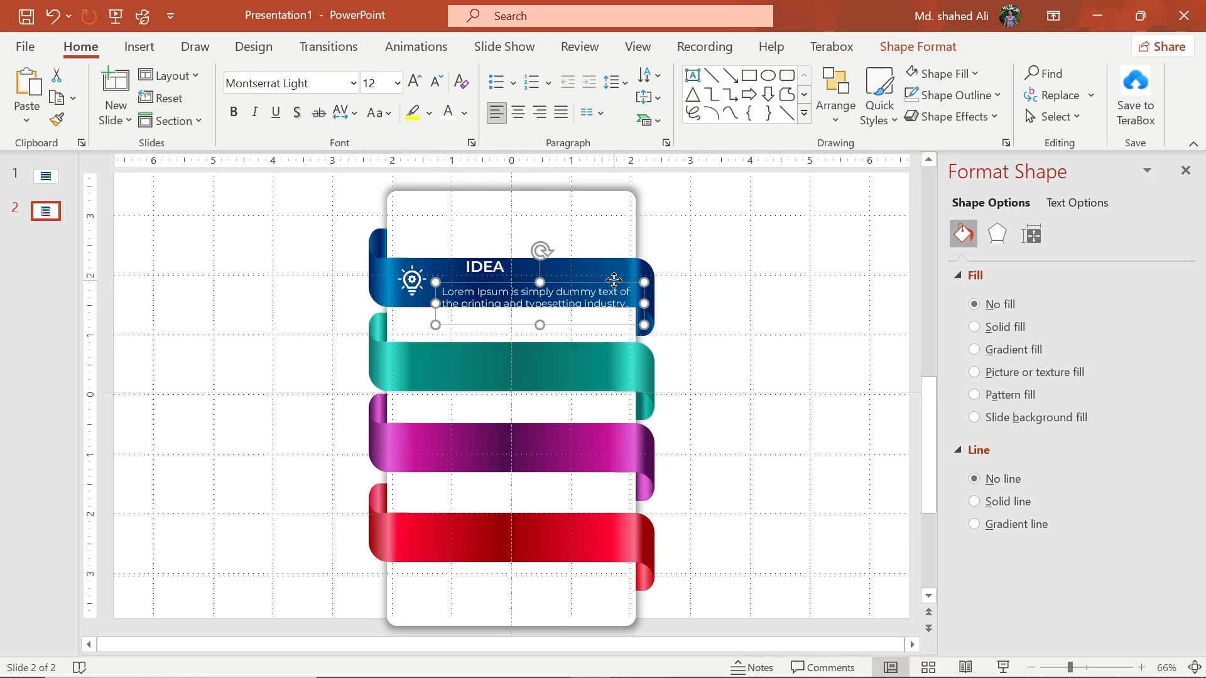
{"action": "double_click", "coordinate": [511, 297]}
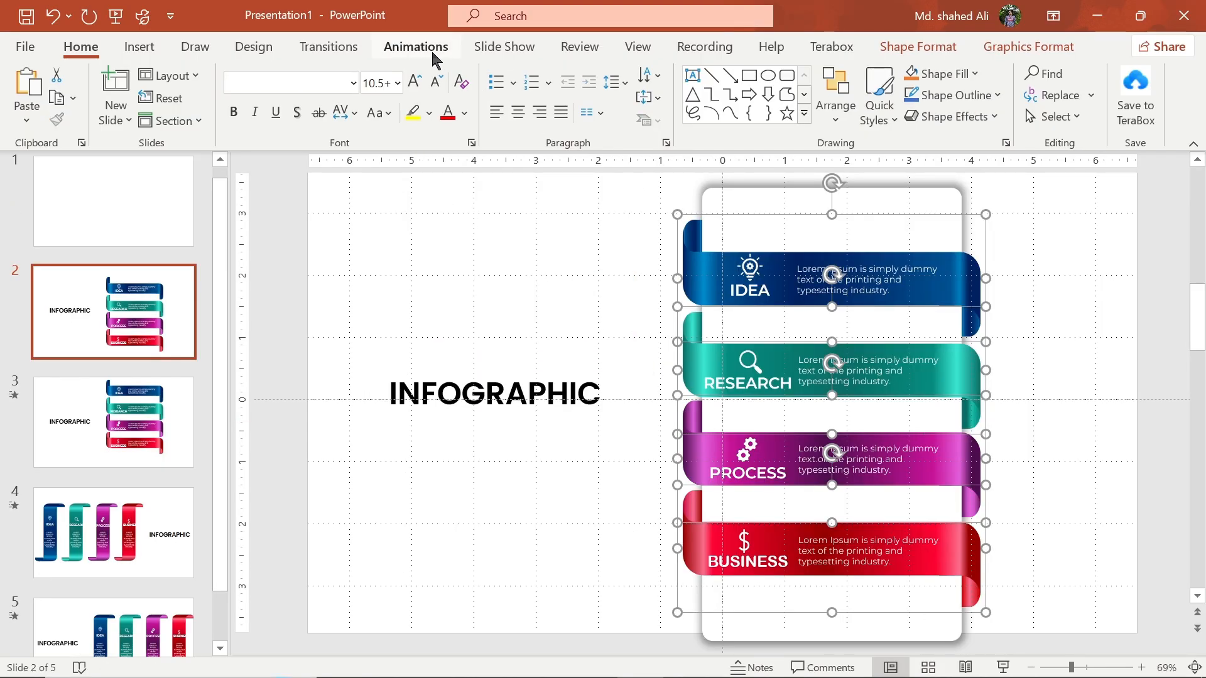
Apply Fly In from bottom to the ribbon groups, duration 1.75 s, bounce end 1.2 s
{"action": "left_click", "coordinate": [415, 46]}
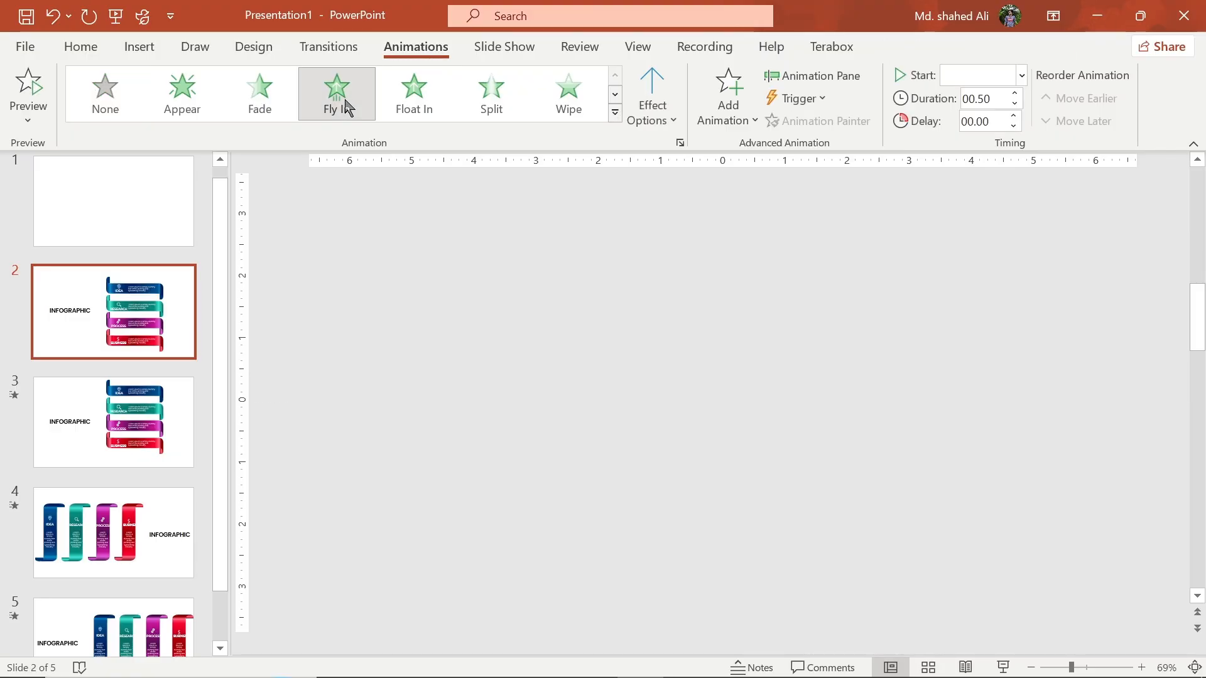
{"action": "left_click", "coordinate": [652, 97]}
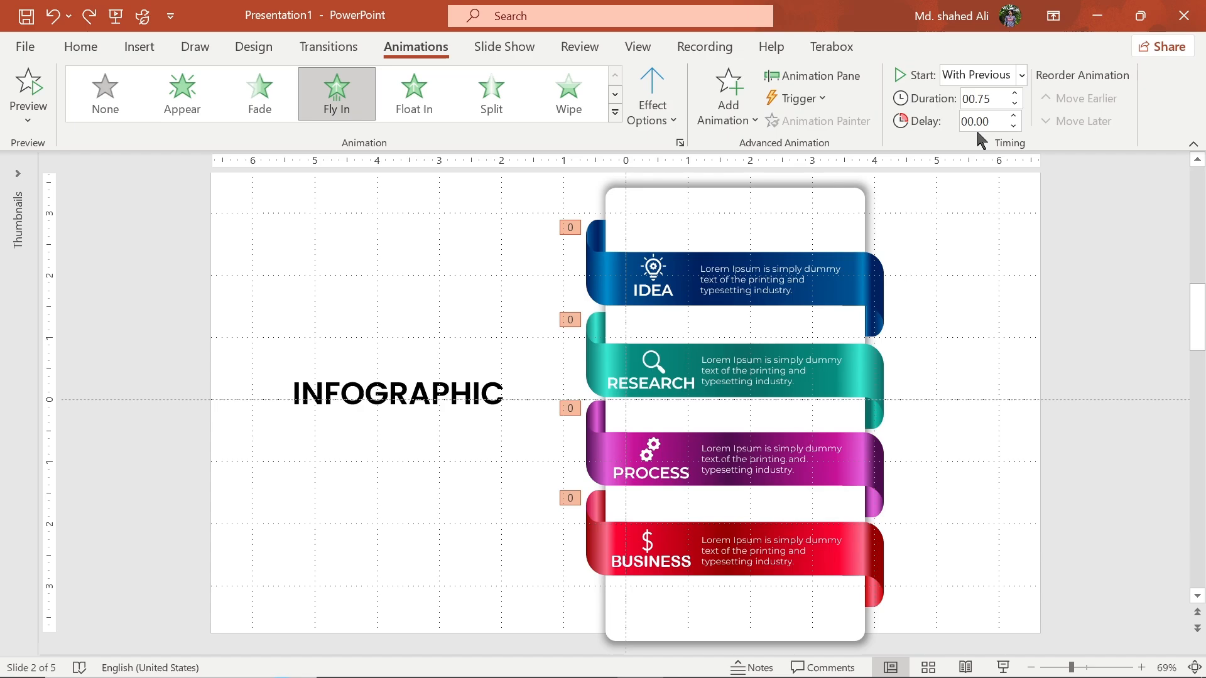
{"action": "left_click", "coordinate": [1013, 94]}
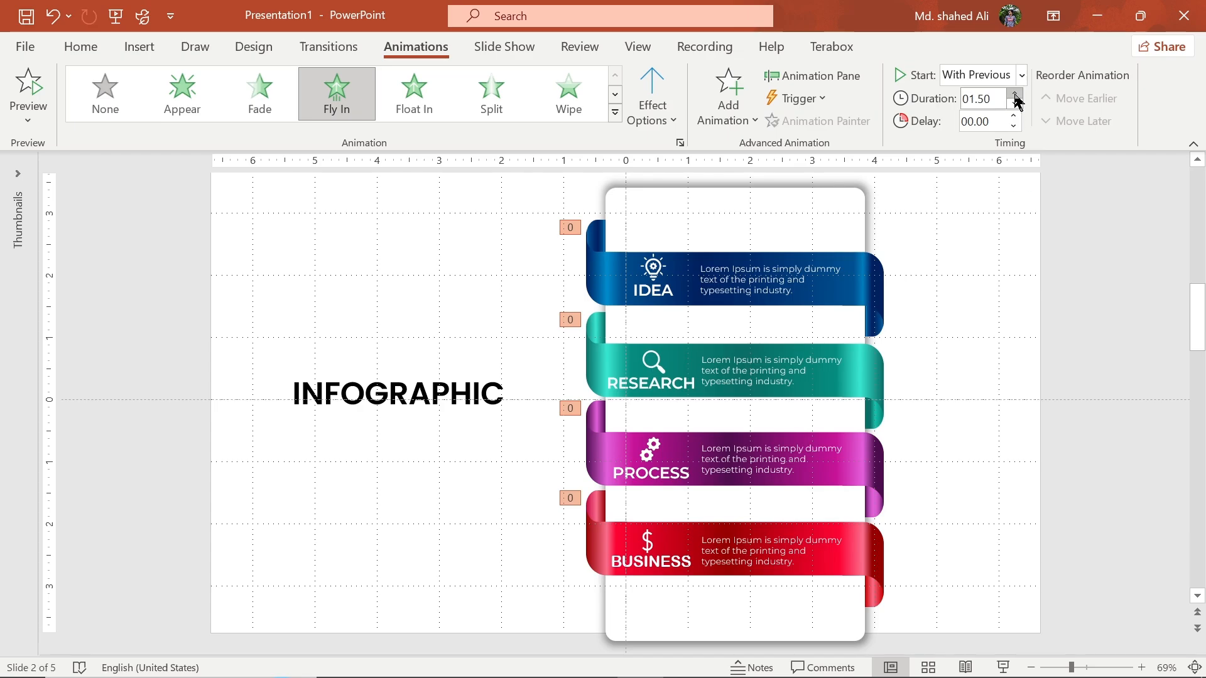
{"action": "left_click", "coordinate": [812, 75]}
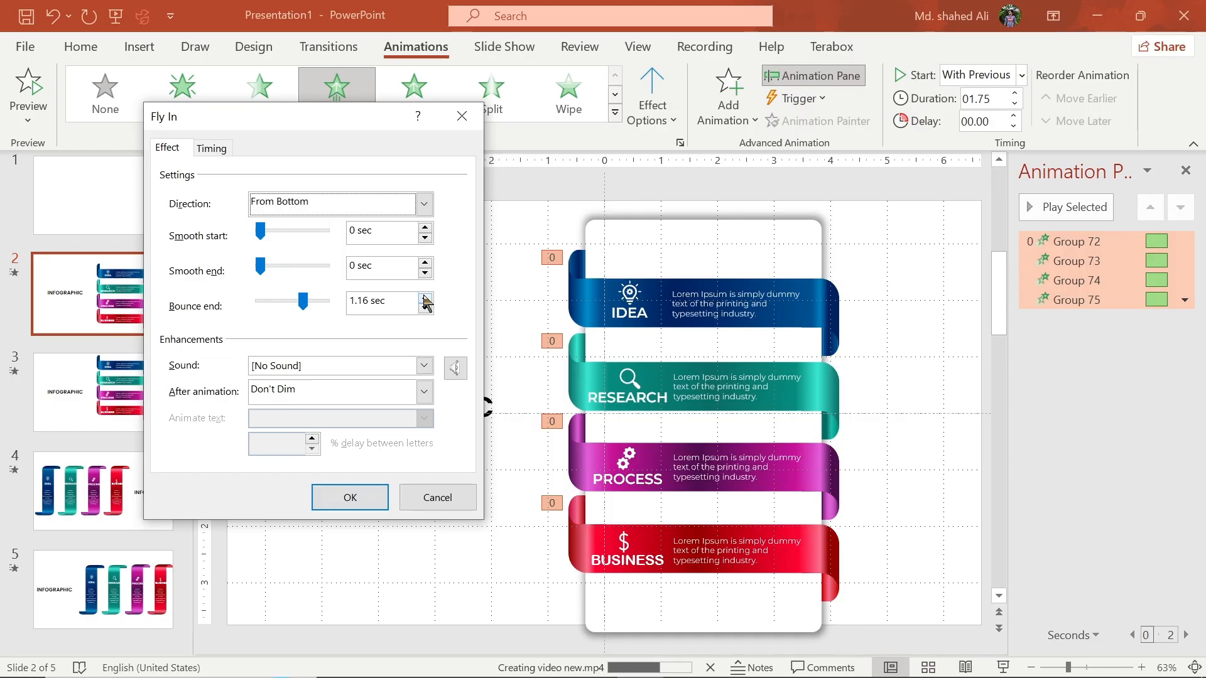
{"action": "left_click", "coordinate": [423, 306]}
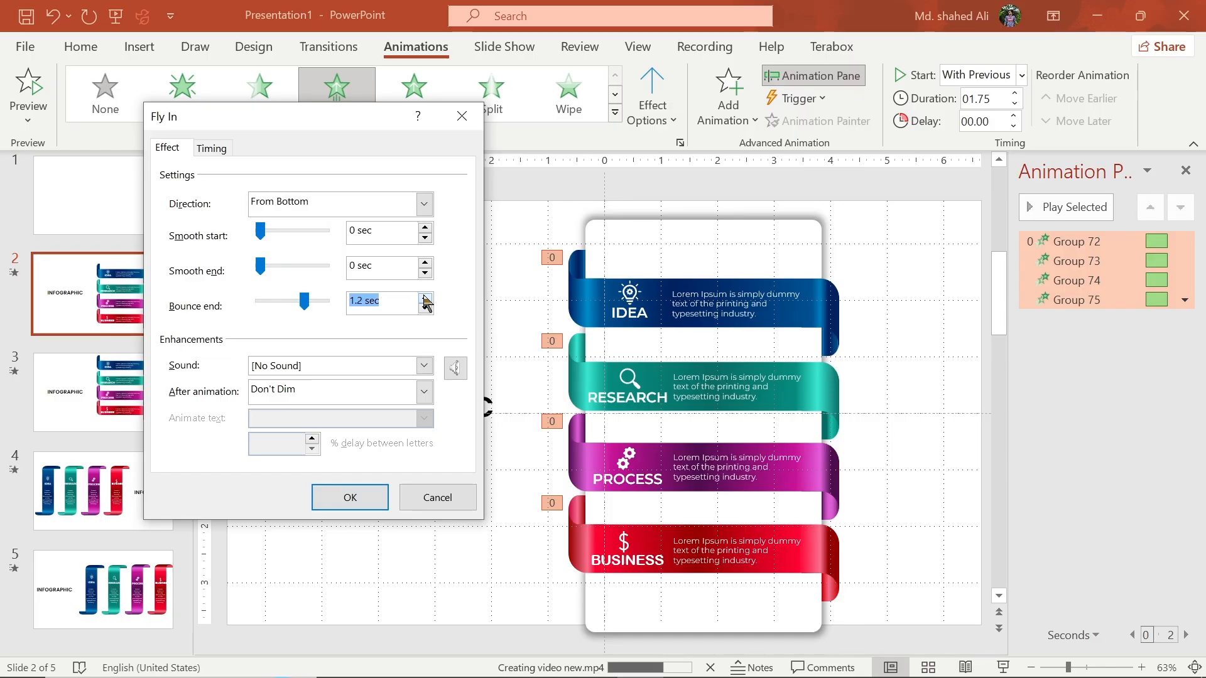